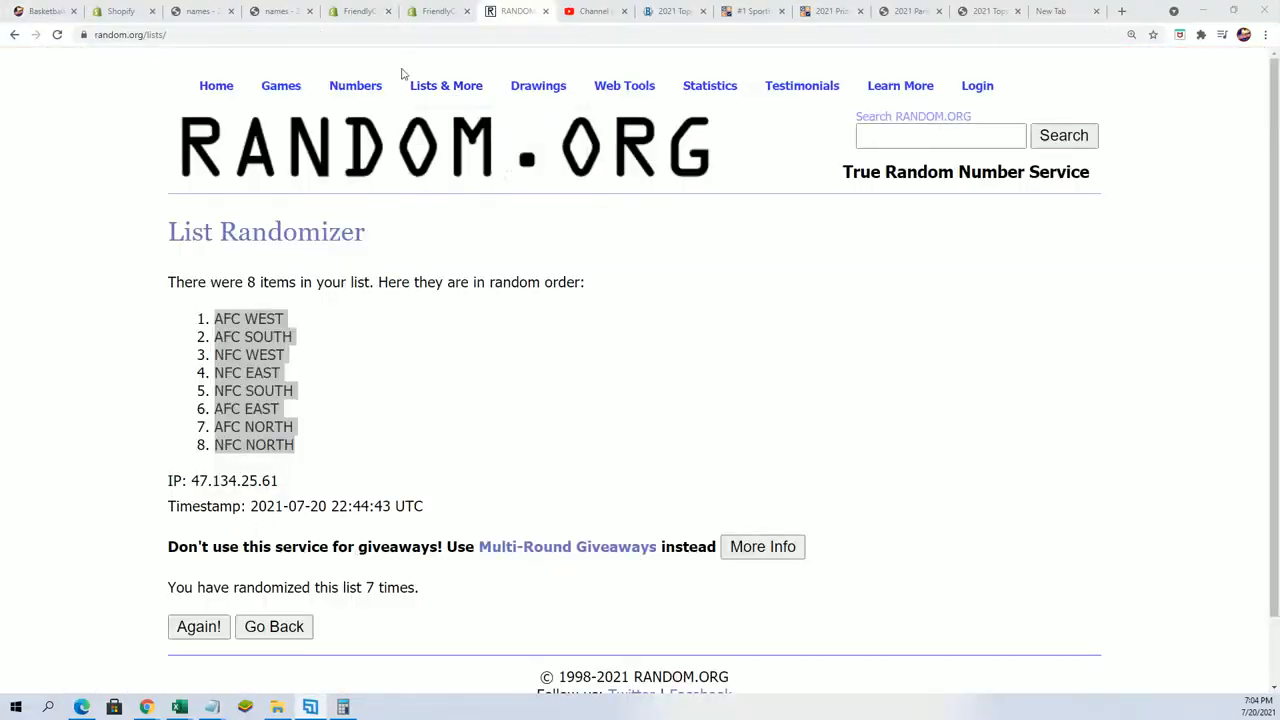
# Paste the 30 owner names from Notepad into the randomizer and shuffle them several times
pyautogui.click(273, 626)
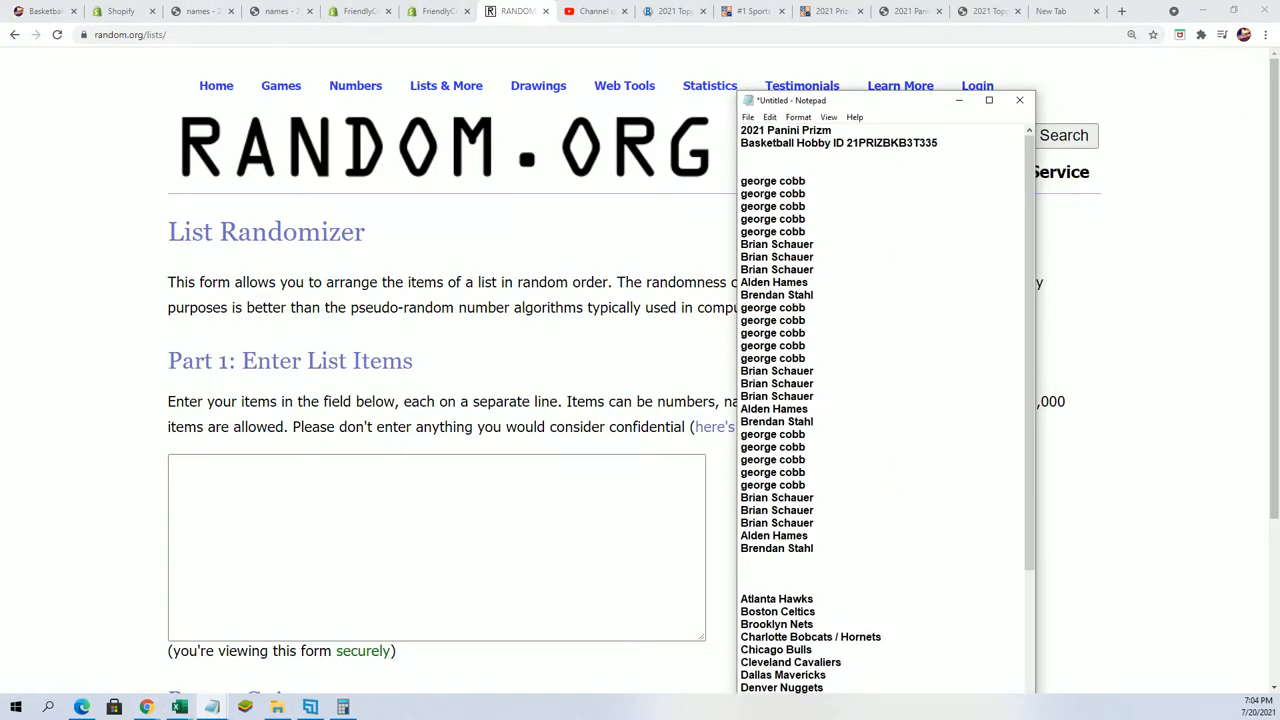
pyautogui.rightClick(775, 256)
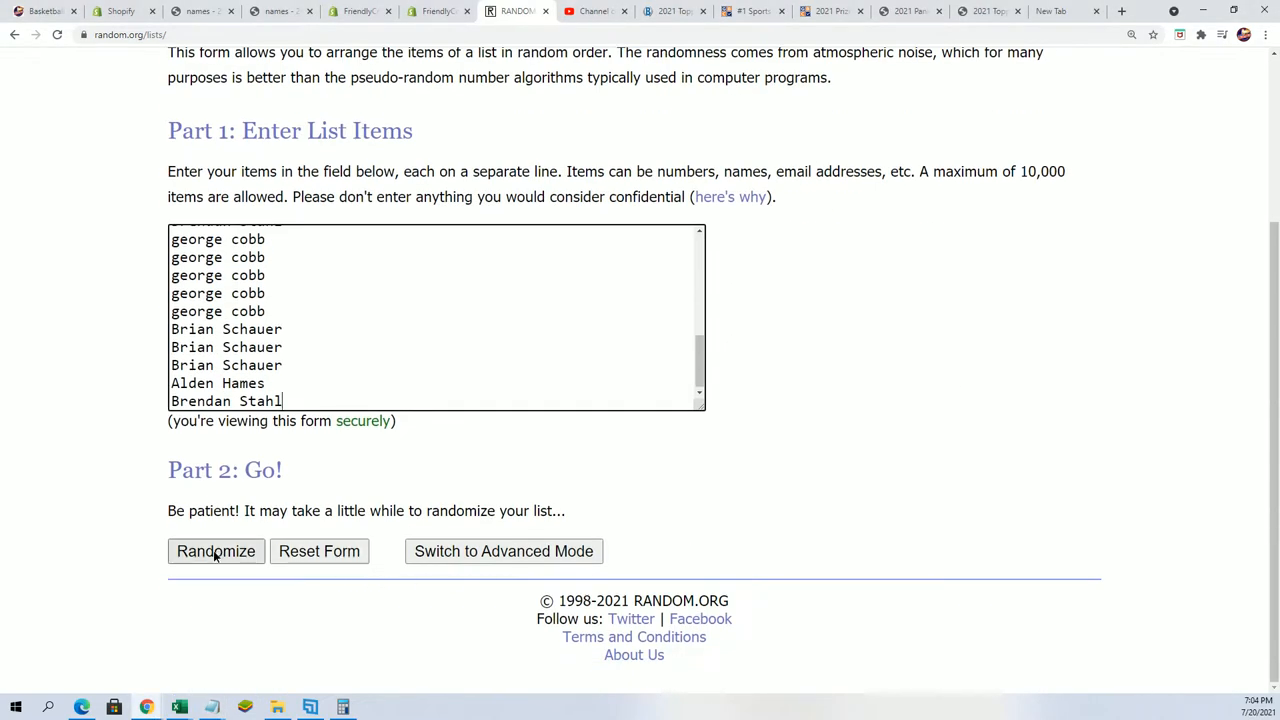
pyautogui.click(216, 551)
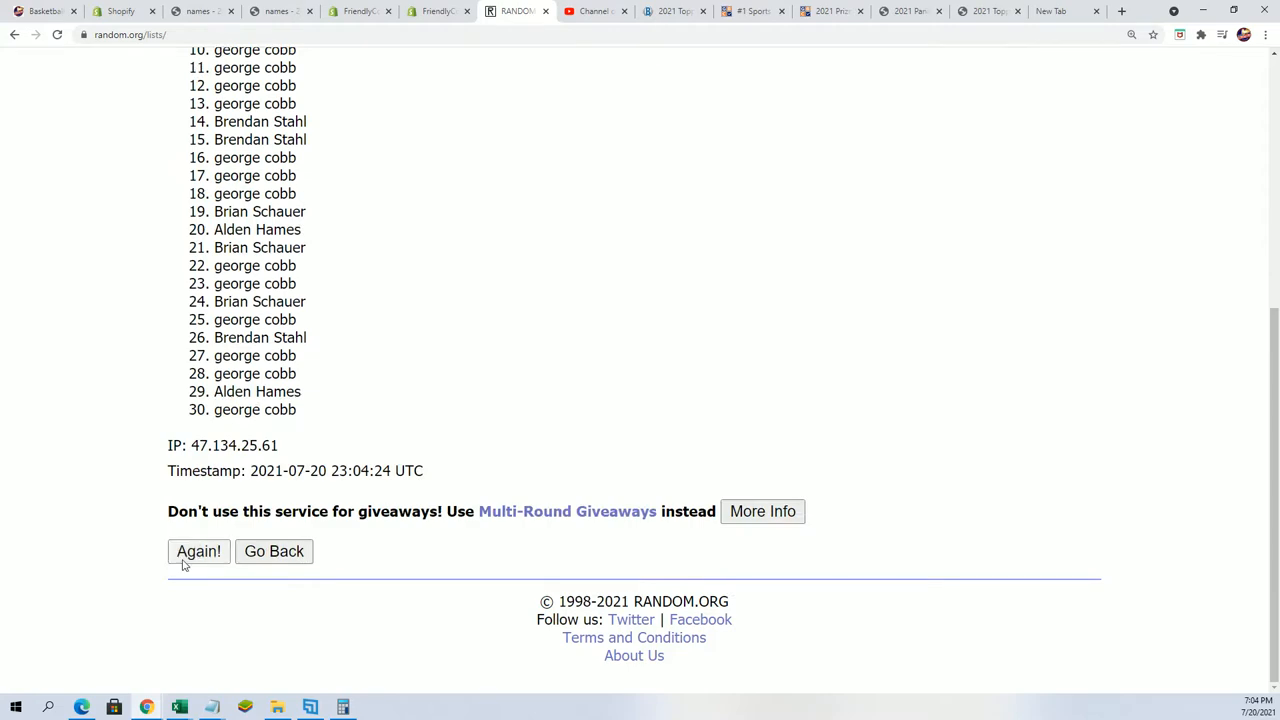
pyautogui.click(198, 551)
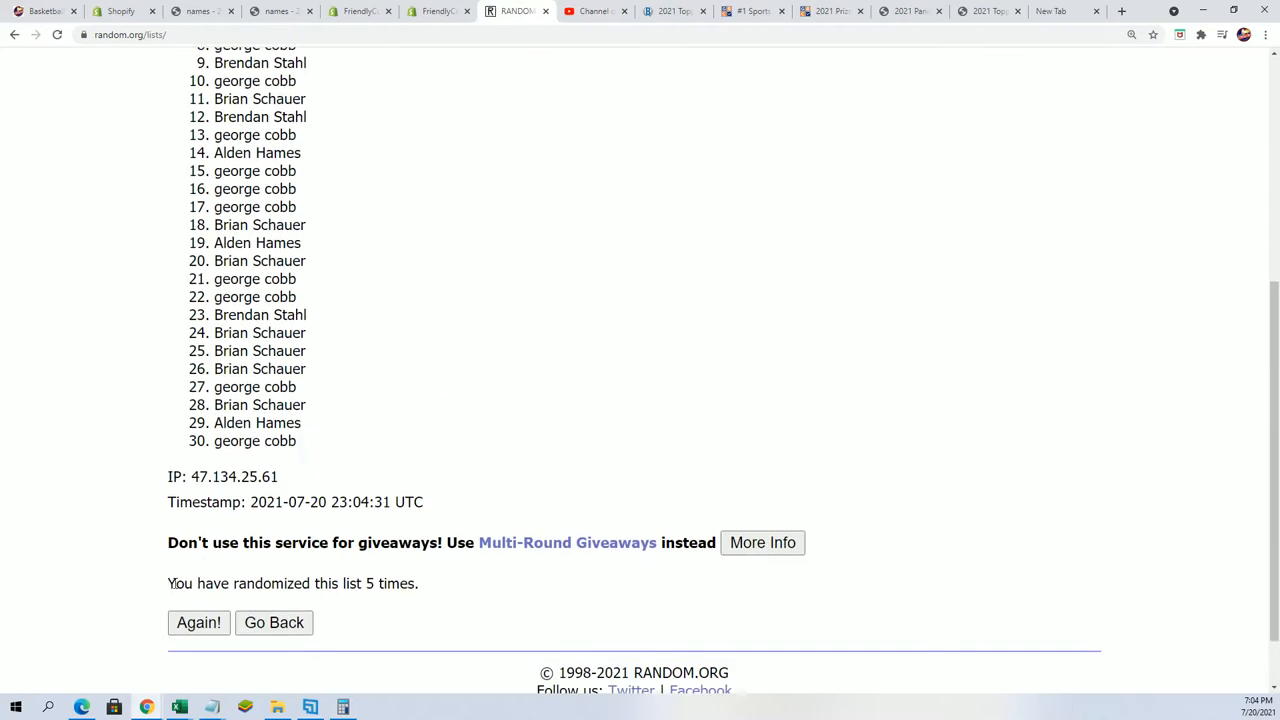
pyautogui.click(198, 622)
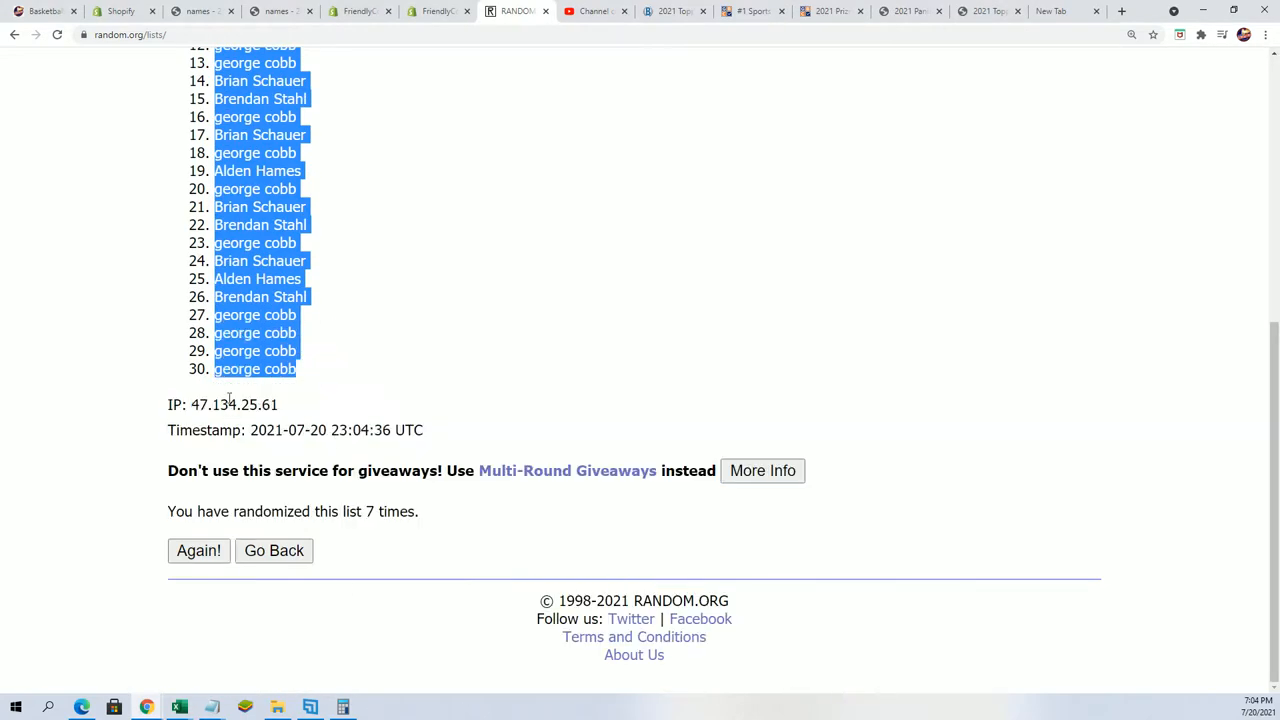
pyautogui.scroll(3)
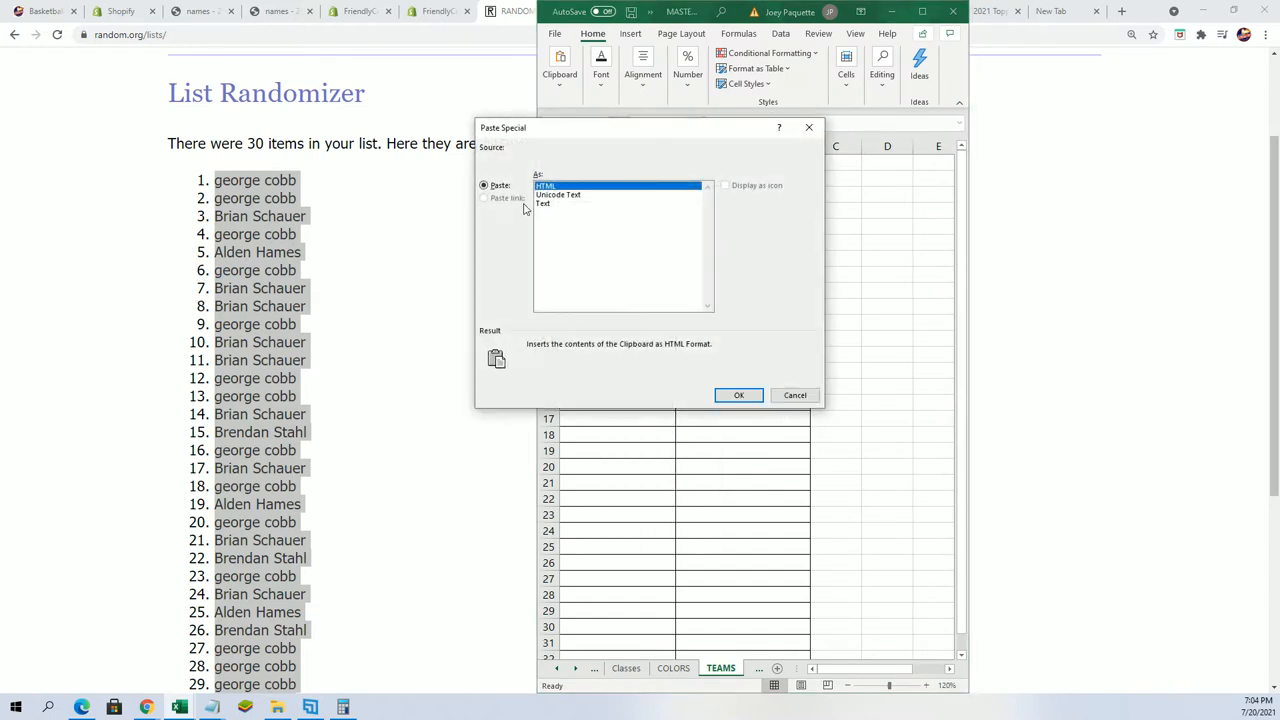
# Paste the shuffled owner names into A2 as HTML via Paste Special
pyautogui.click(738, 395)
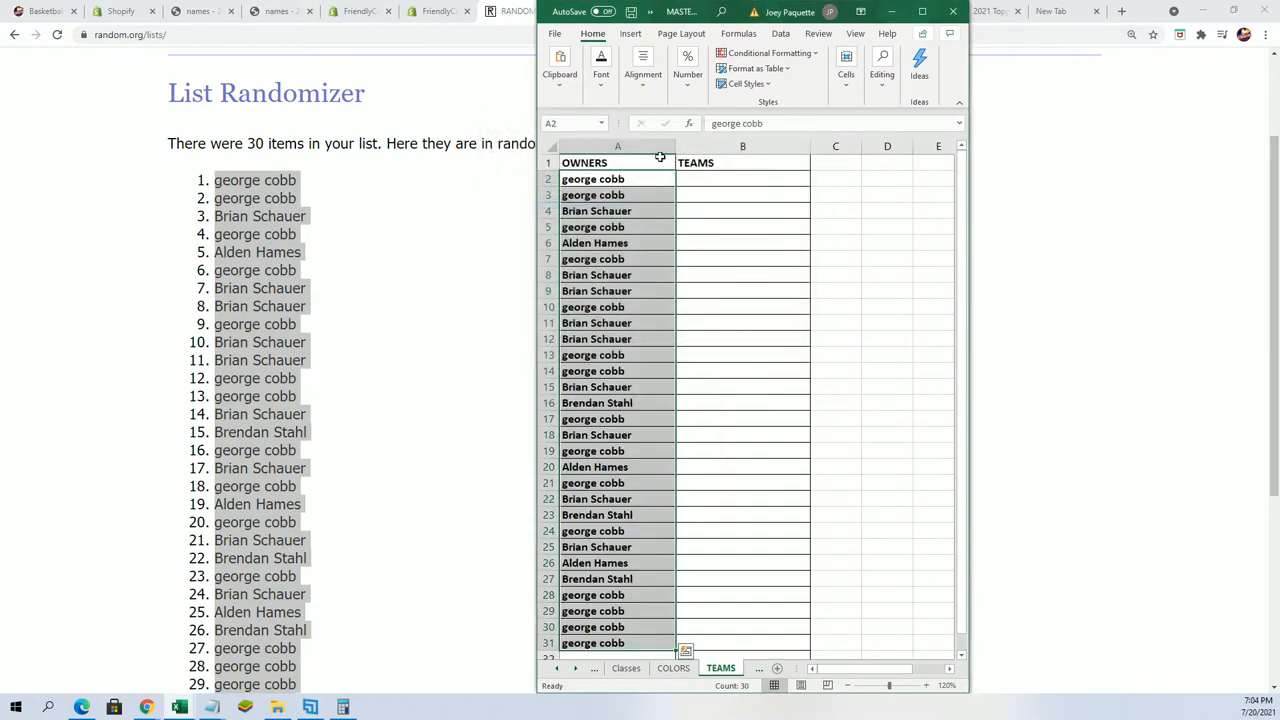
pyautogui.click(601, 162)
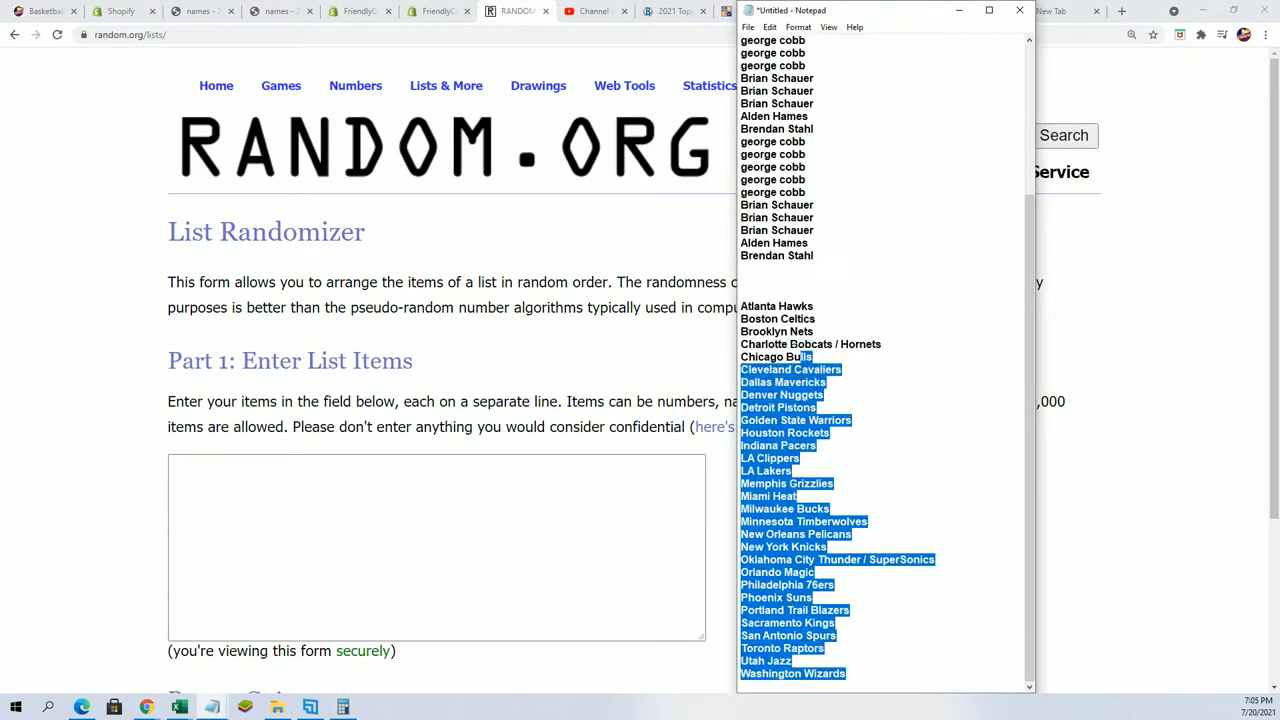
# Paste the 30 NBA team names into the randomizer, randomize, and reshuffle five more times
pyautogui.rightClick(790, 357)
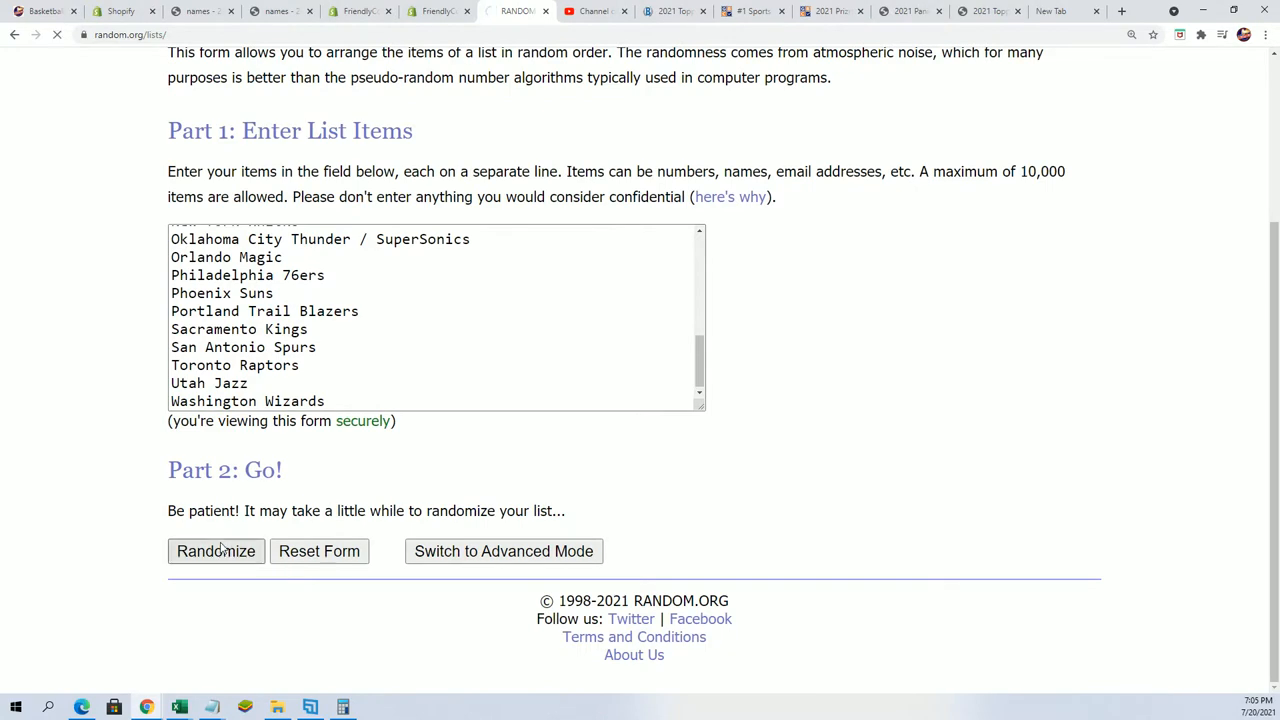
pyautogui.click(215, 551)
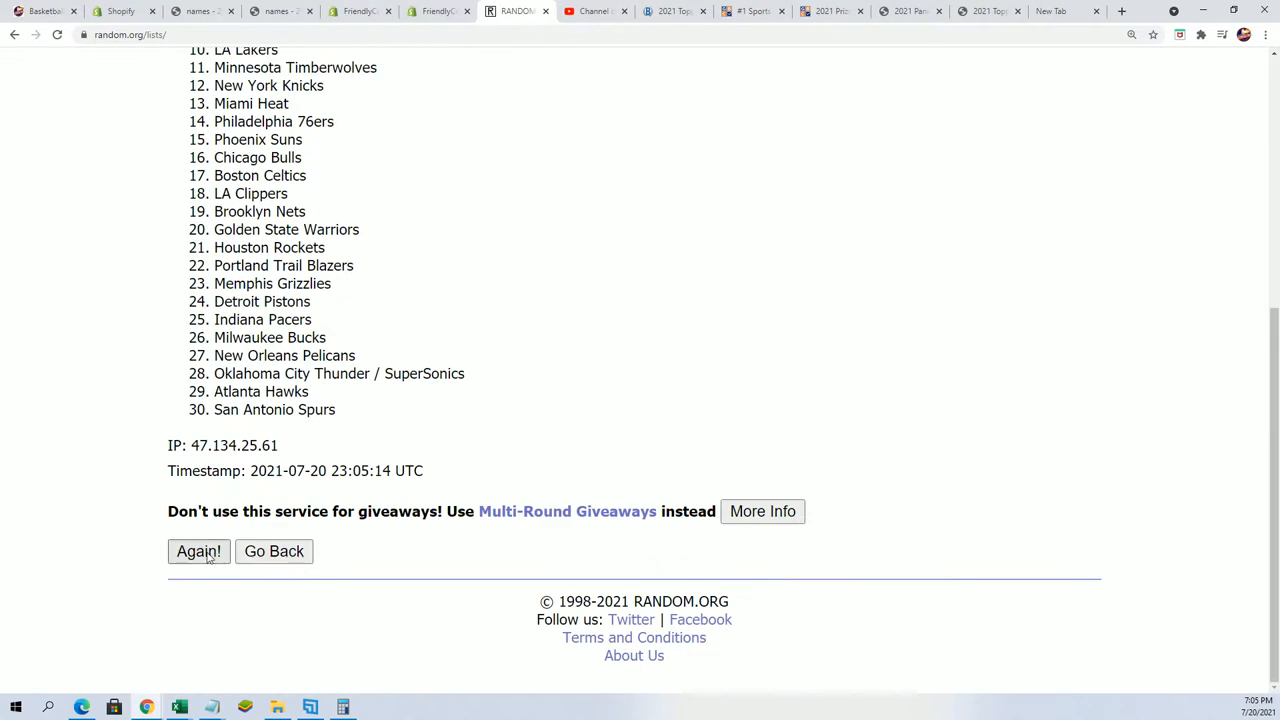
pyautogui.click(198, 551)
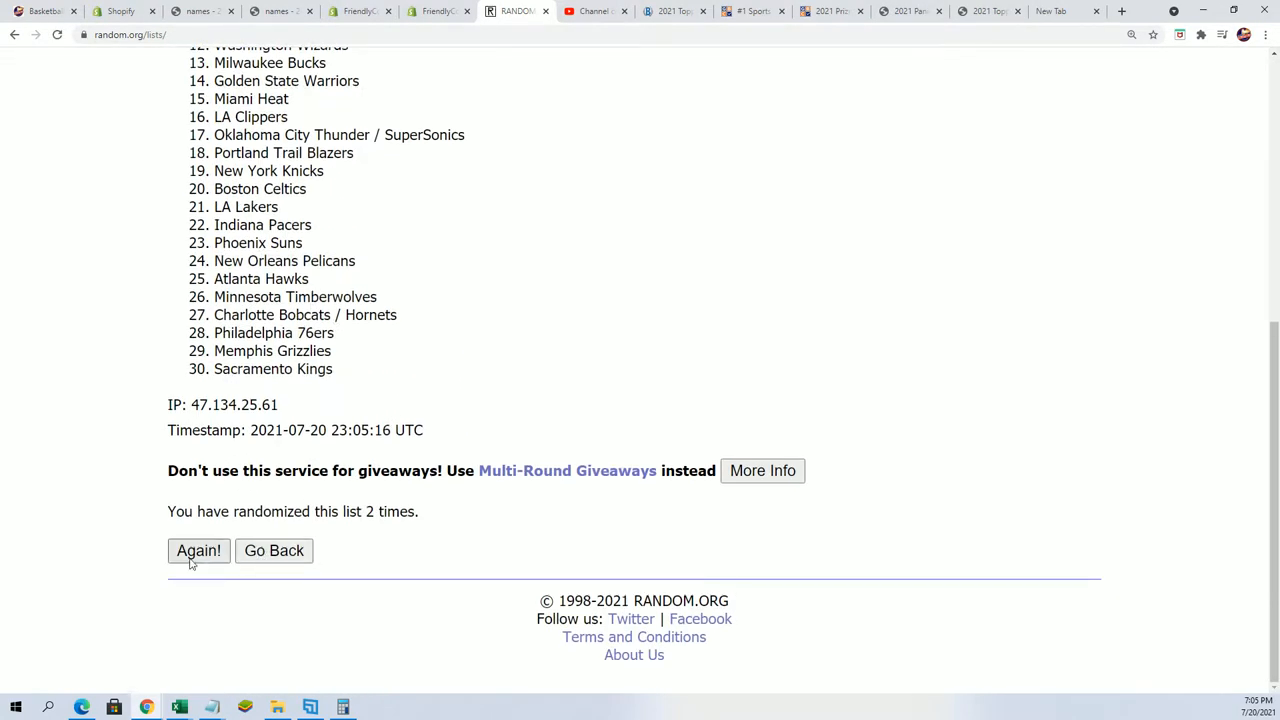
pyautogui.click(198, 550)
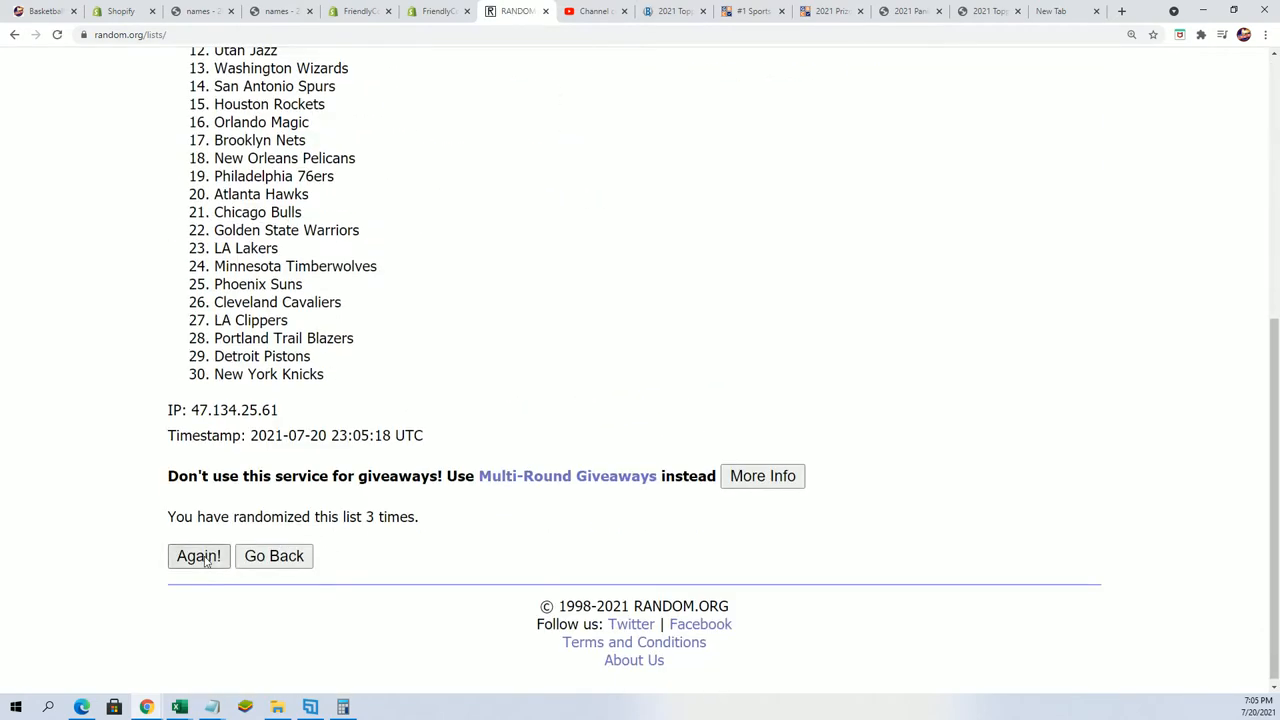
pyautogui.click(198, 556)
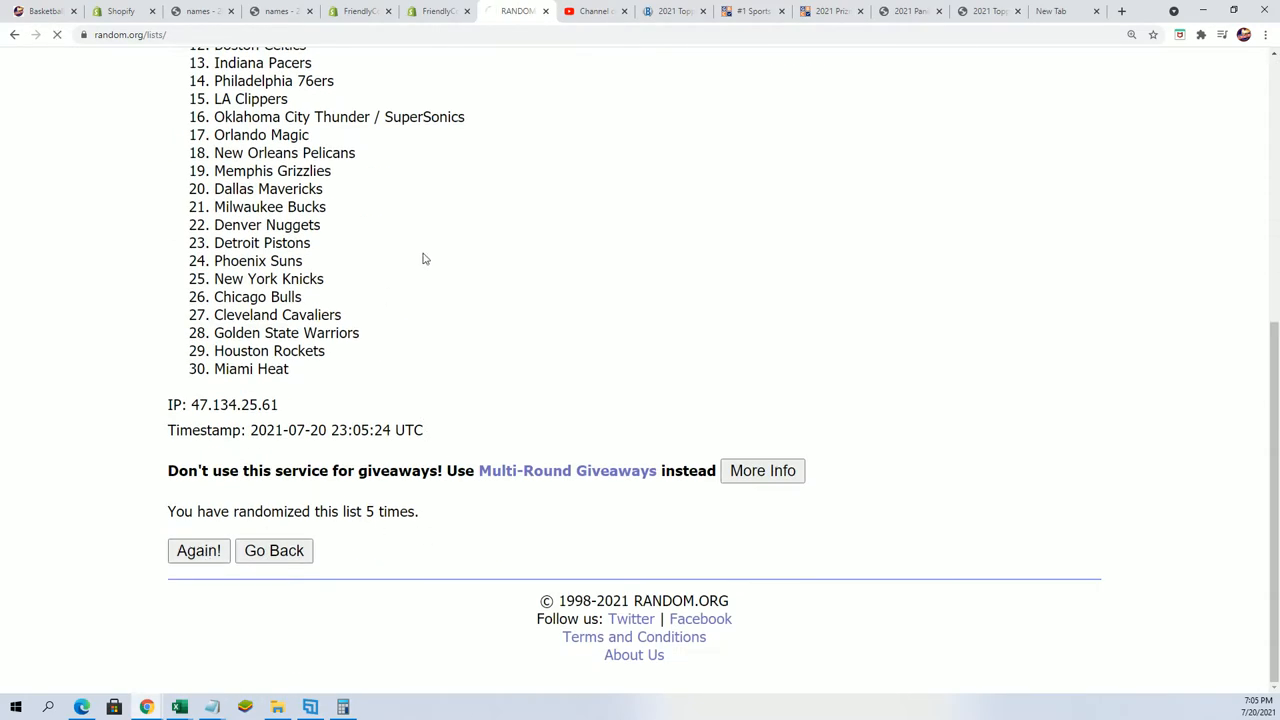
pyautogui.click(198, 550)
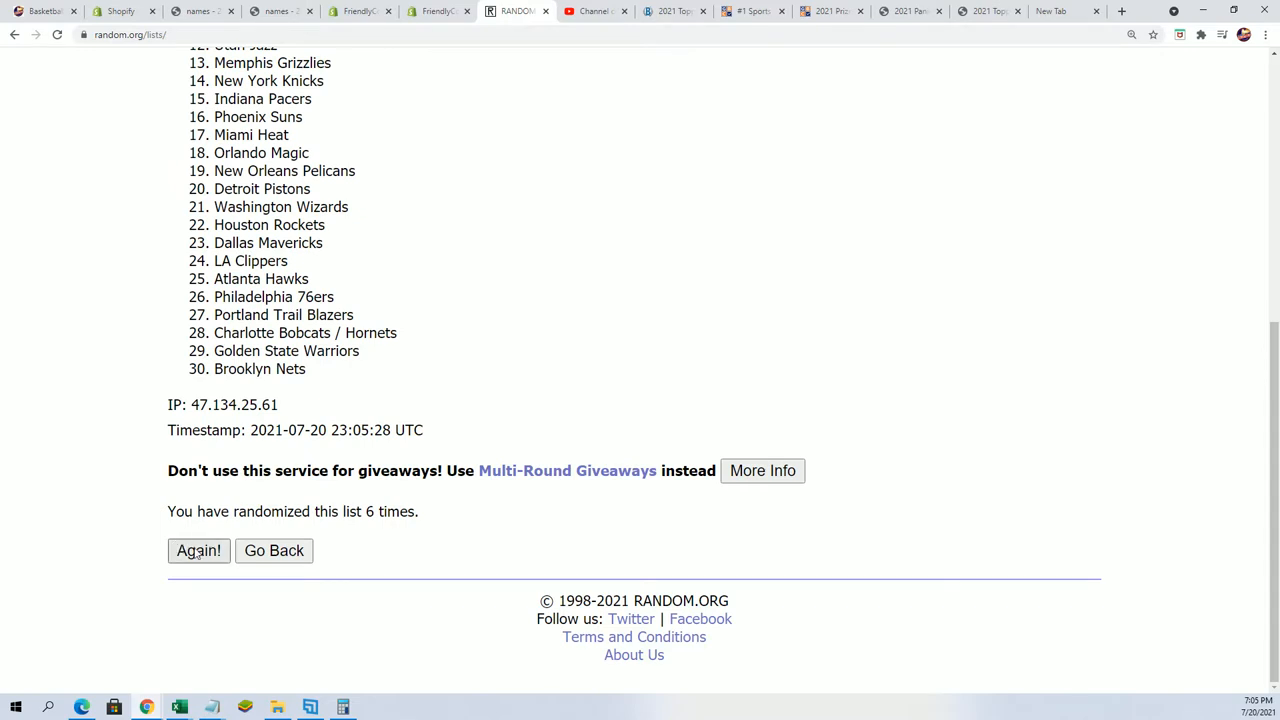
pyautogui.click(198, 550)
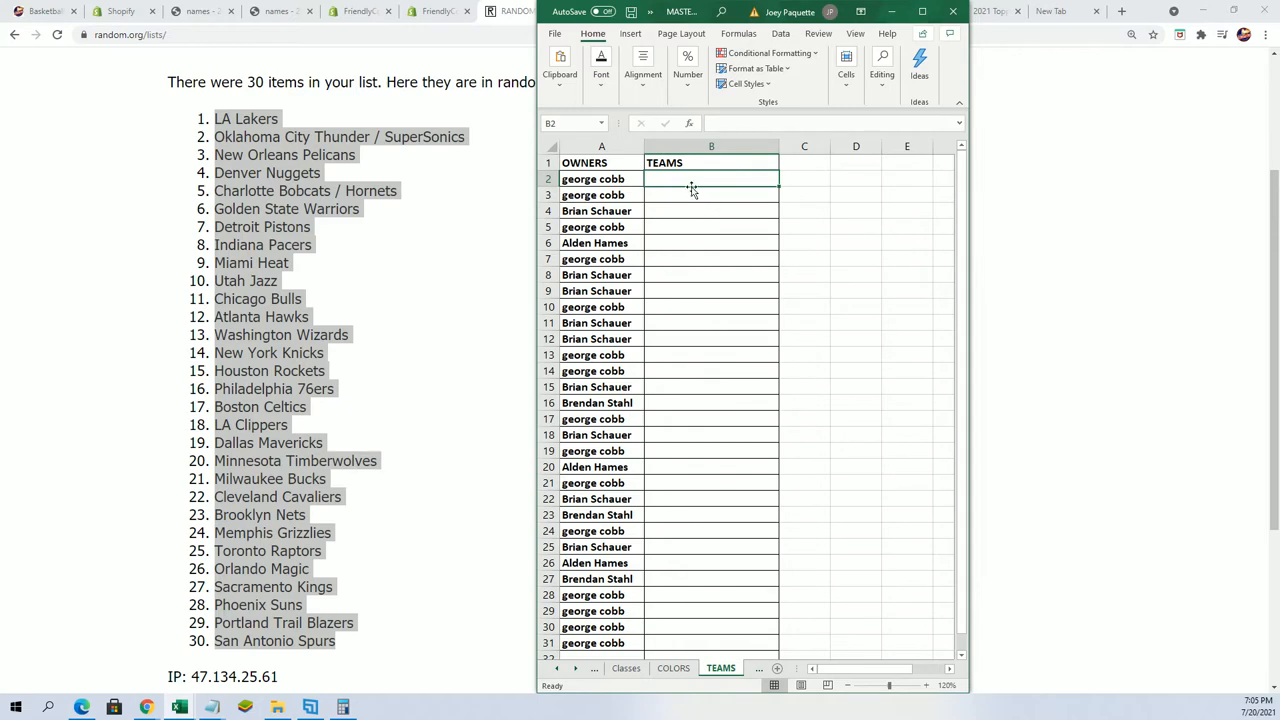
# Paste the team names into B2 as Text, then check the Charlotte and Minnesota entries
pyautogui.rightClick(711, 179)
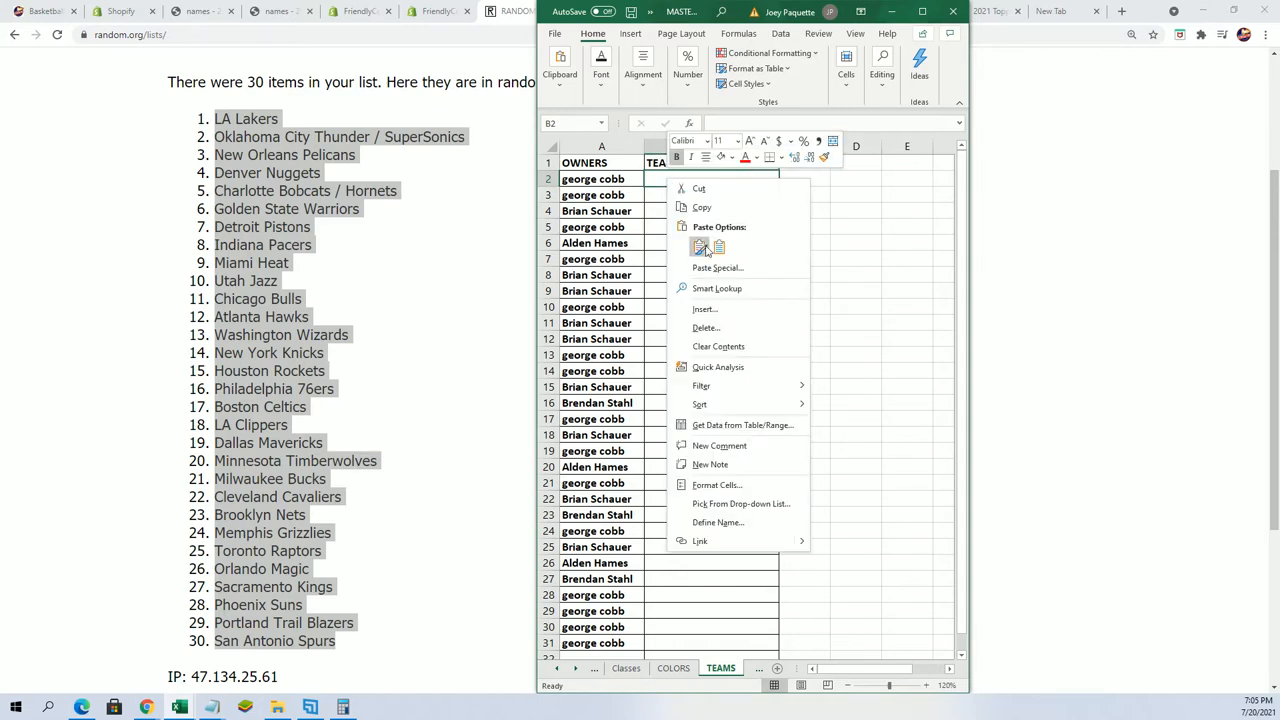
pyautogui.click(717, 267)
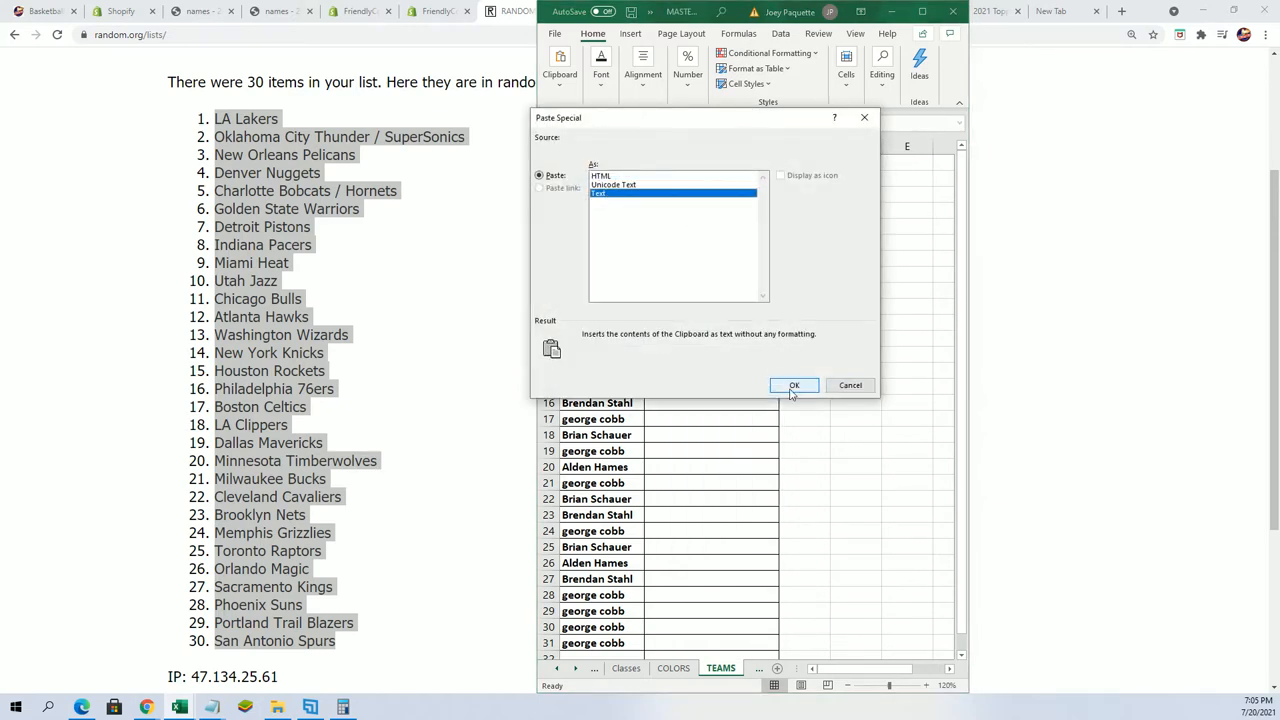
pyautogui.click(794, 385)
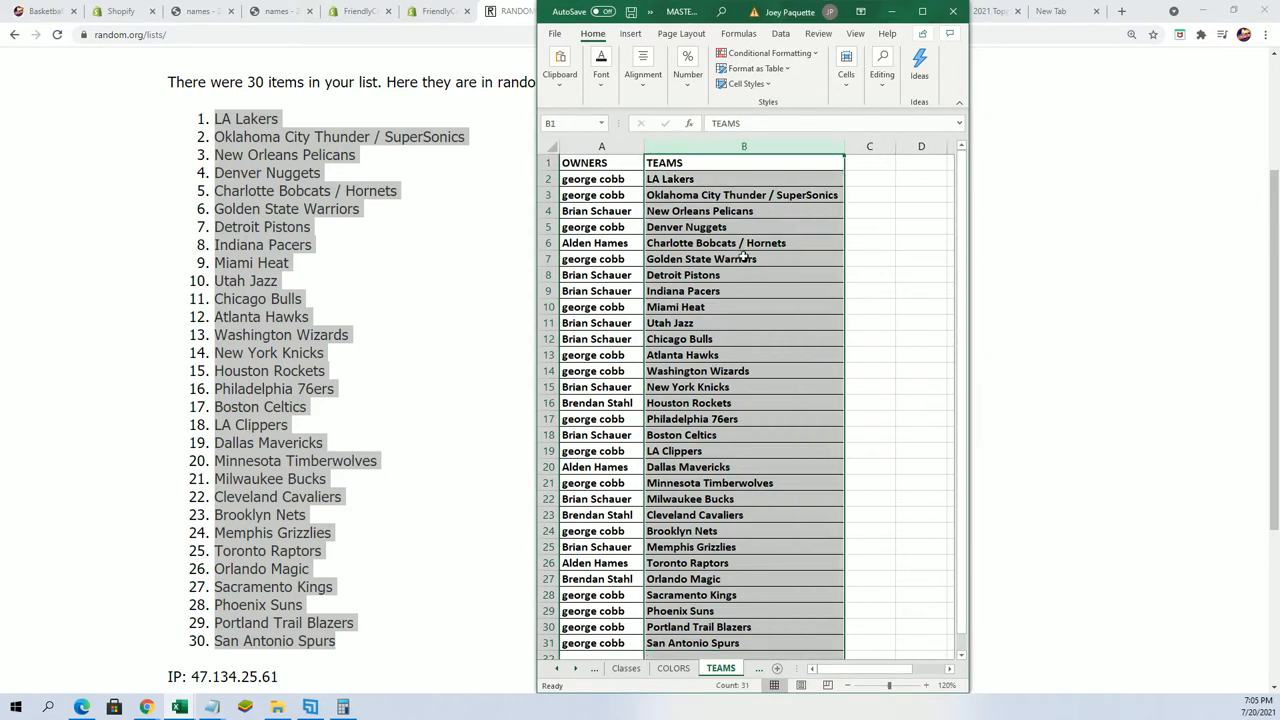
pyautogui.click(716, 243)
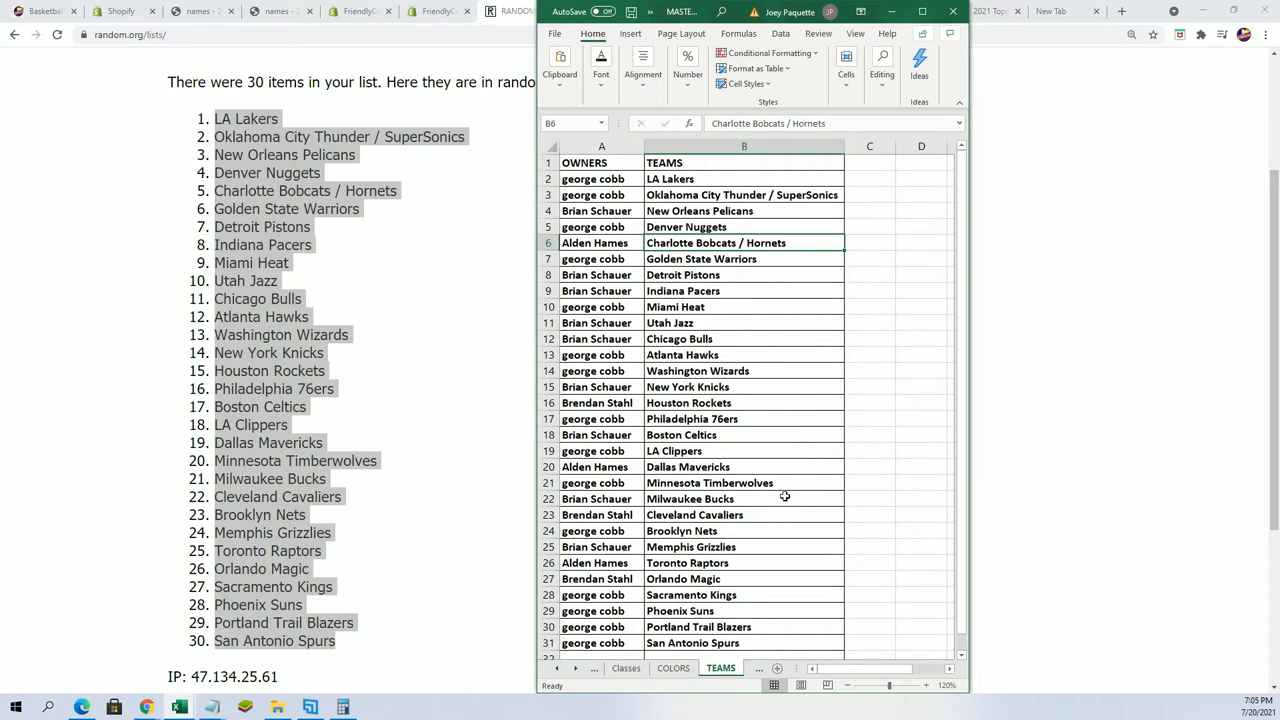
pyautogui.click(709, 483)
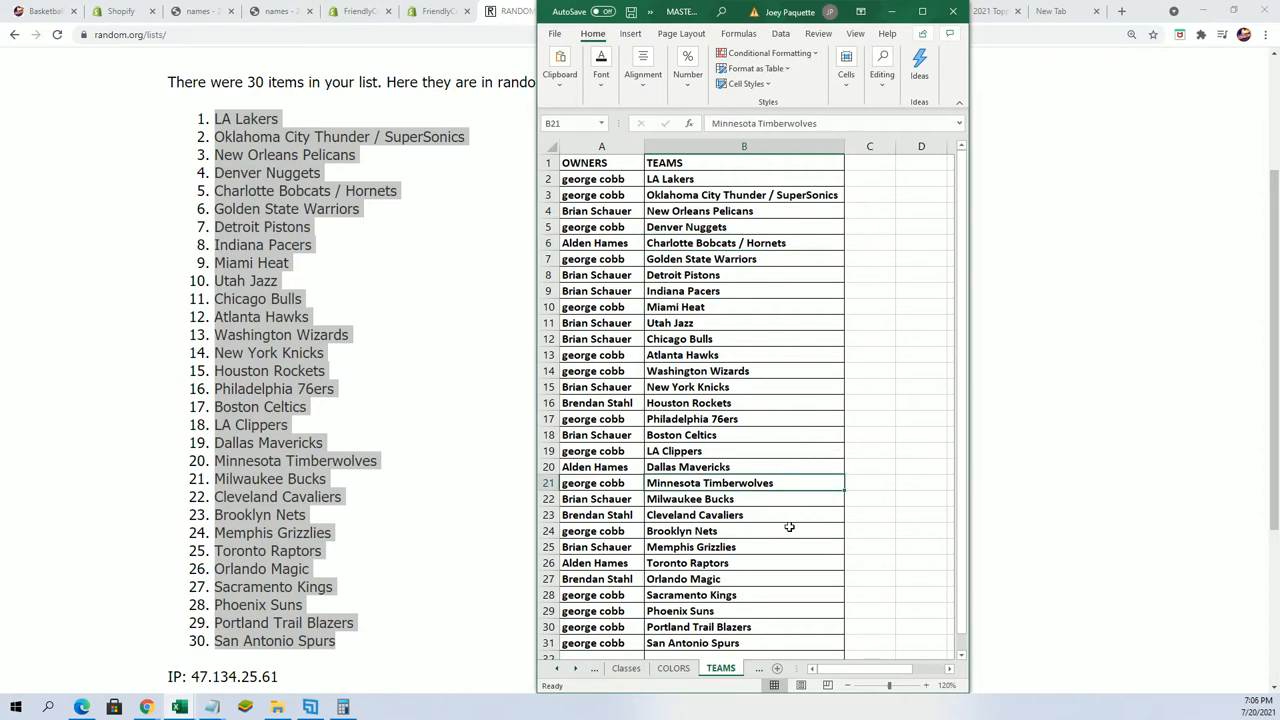
pyautogui.moveTo(699, 598)
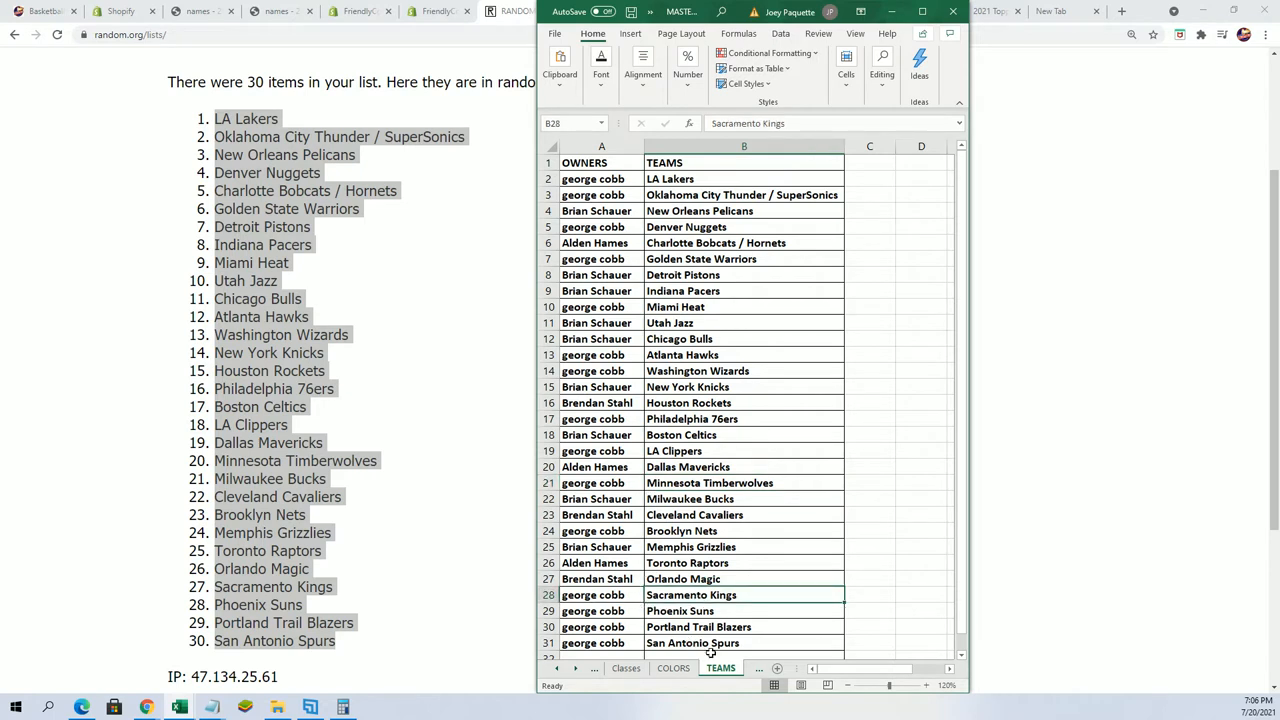
pyautogui.click(744, 467)
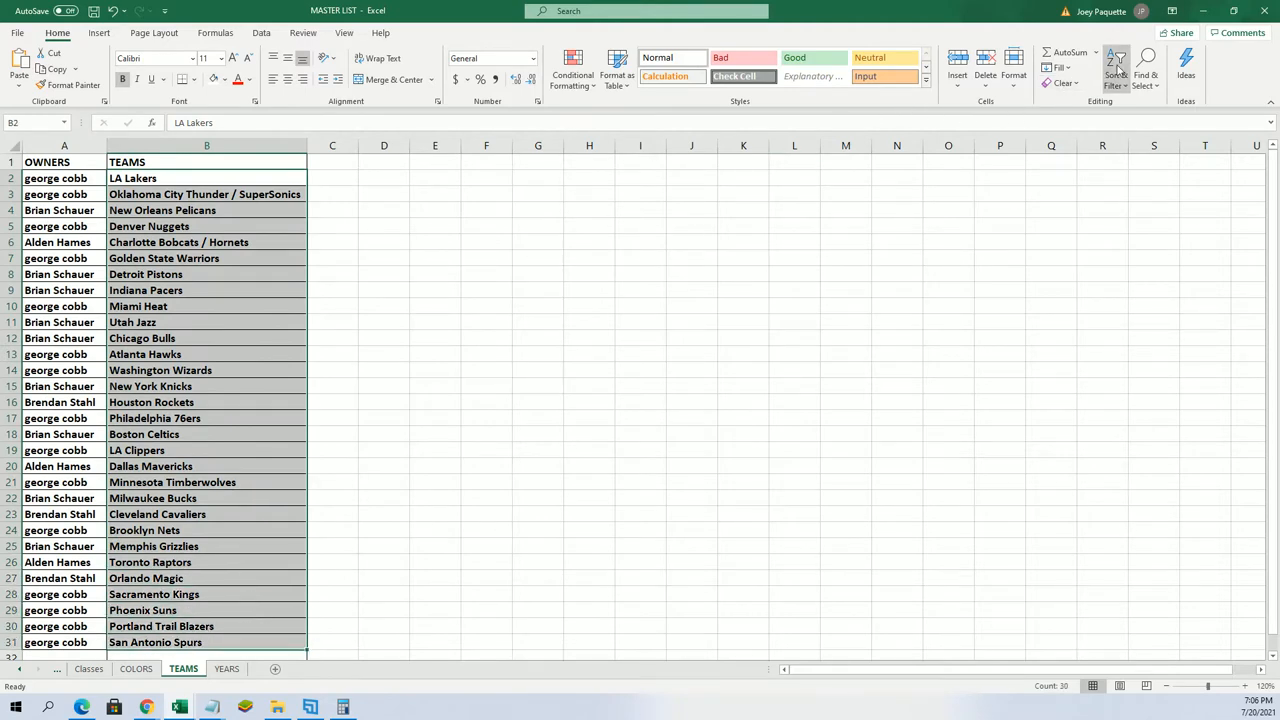
# Sort the TEAMS column A to Z, expanding the selection to keep owners paired
pyautogui.click(1114, 65)
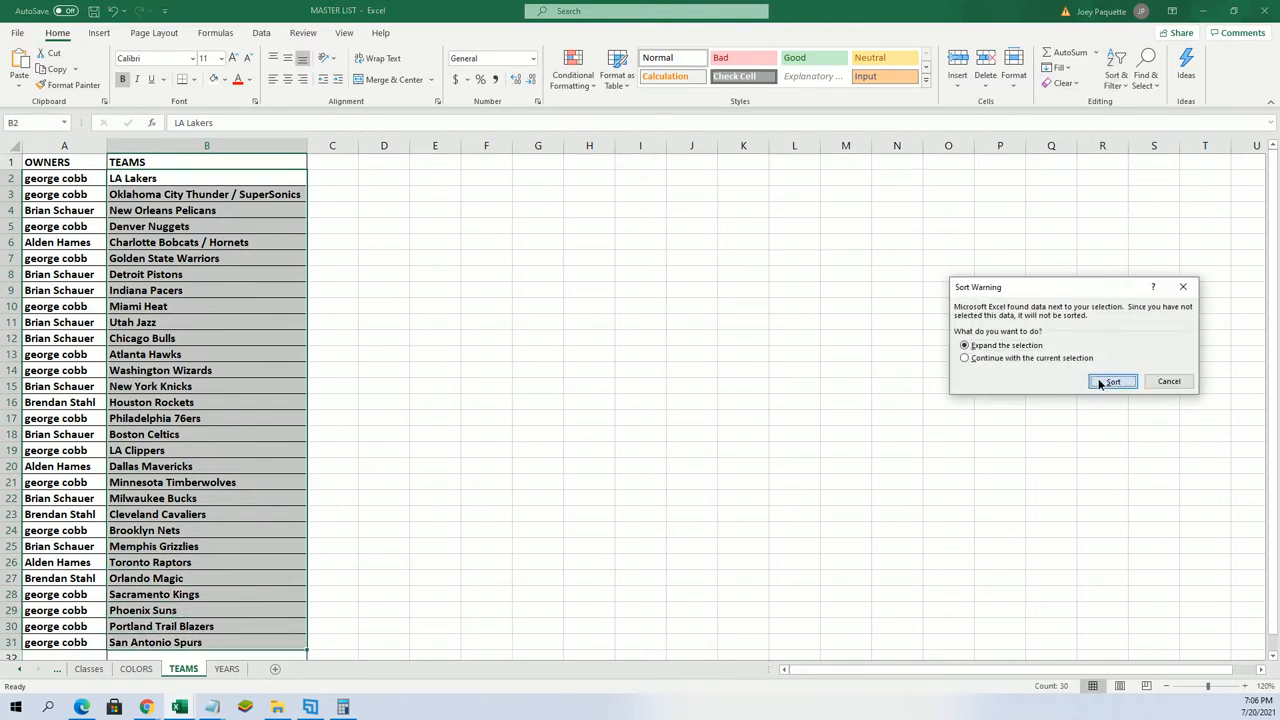
pyautogui.click(1112, 381)
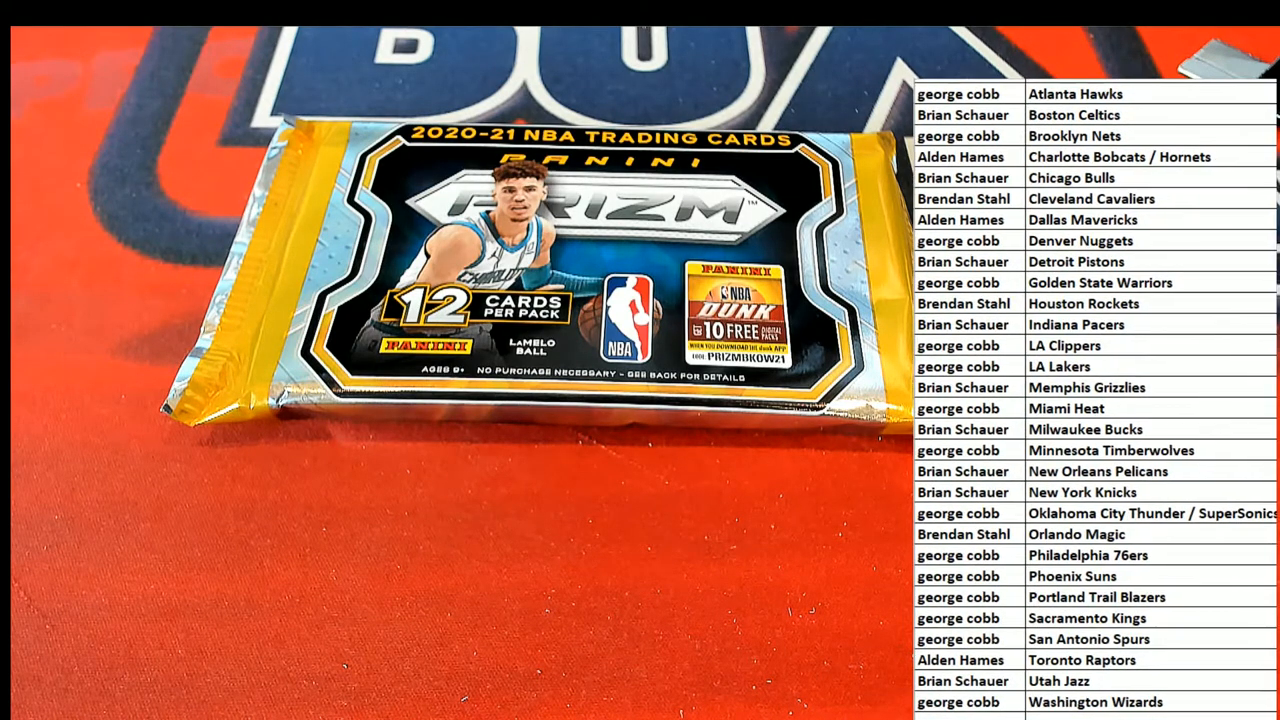